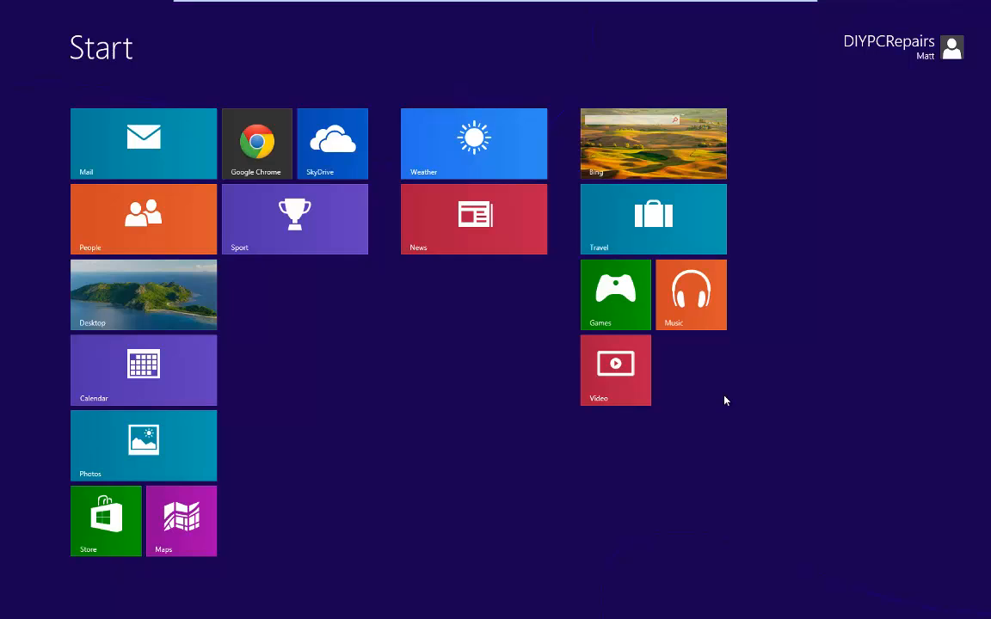
pyautogui.moveTo(423, 451)
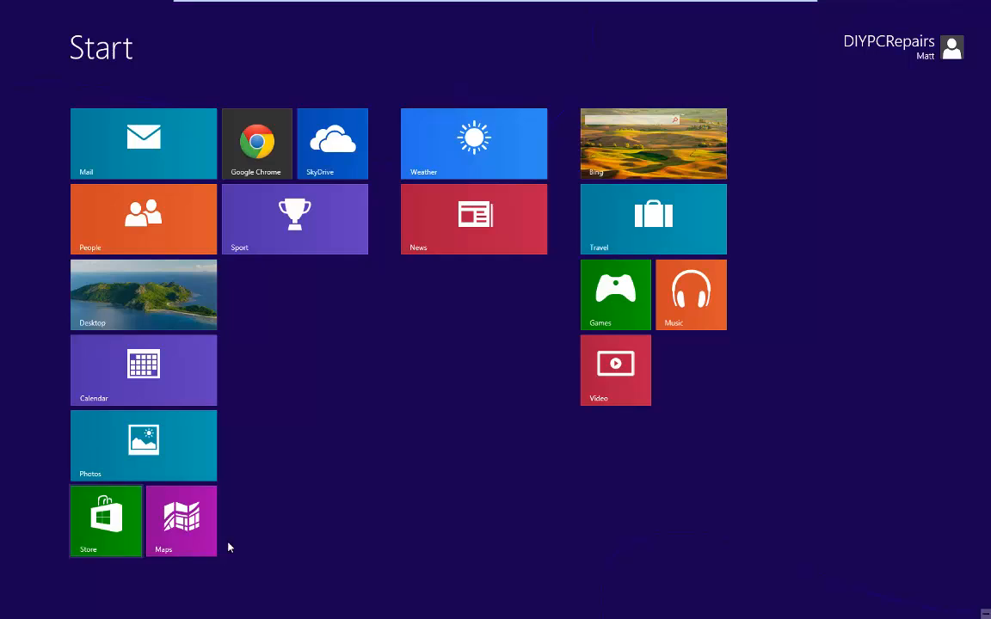
pyautogui.moveTo(320, 426)
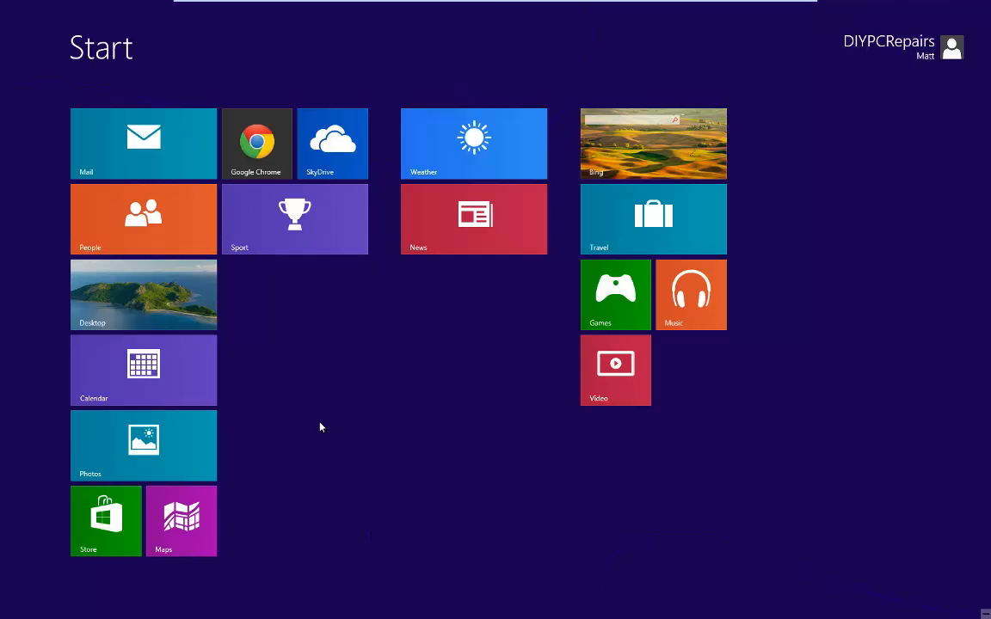
pyautogui.moveTo(328, 430)
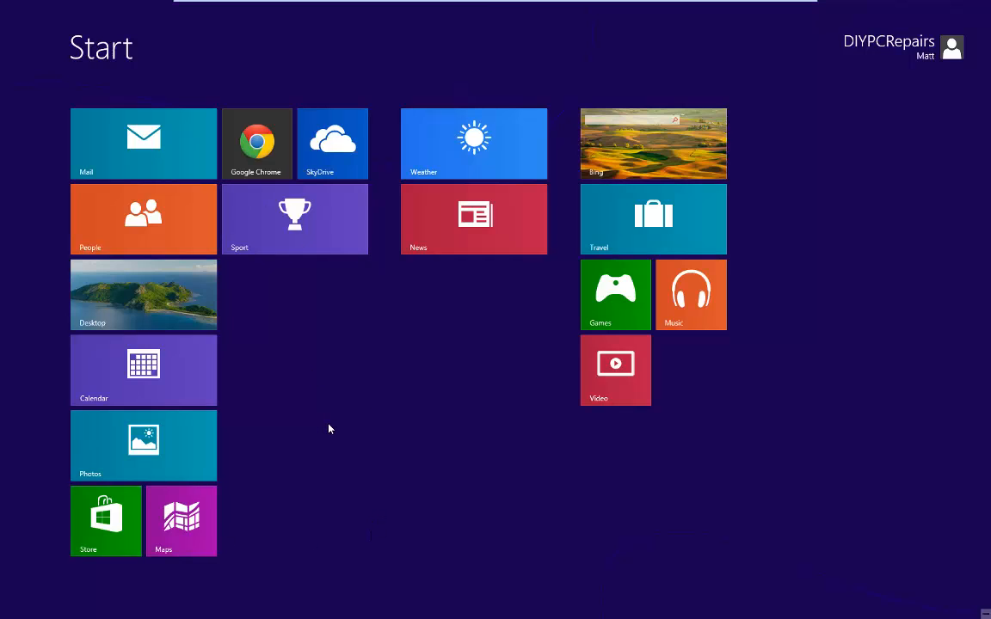
pyautogui.moveTo(619, 447)
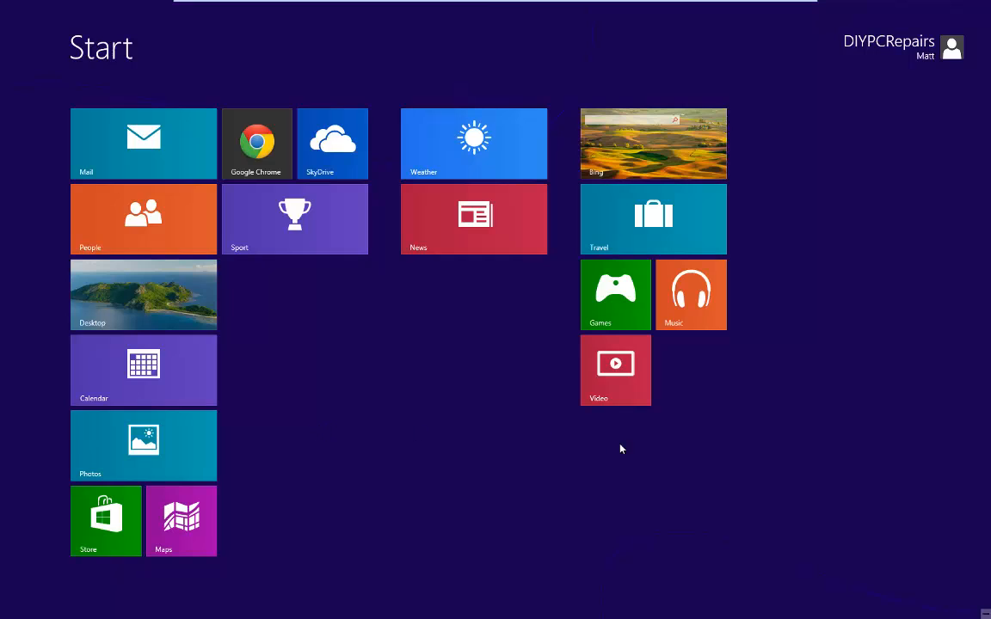
pyautogui.moveTo(761, 448)
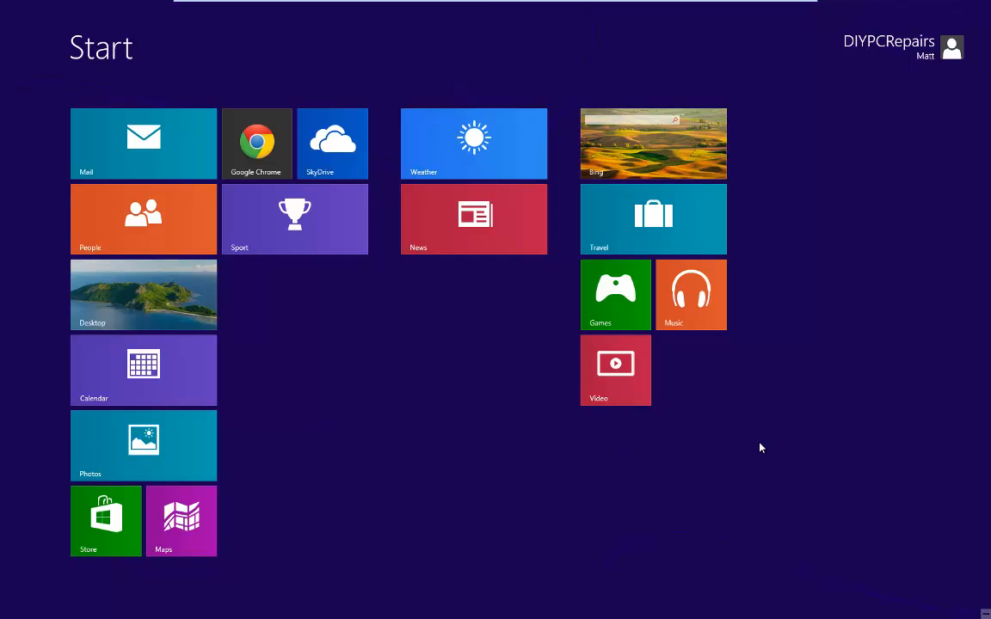
pyautogui.moveTo(631, 238)
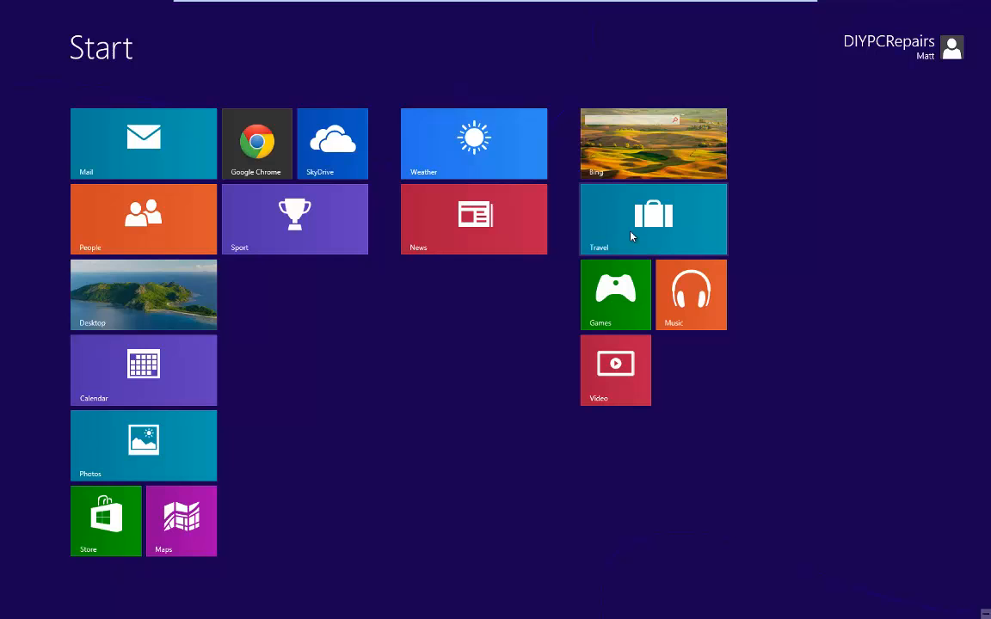
pyautogui.moveTo(636, 227)
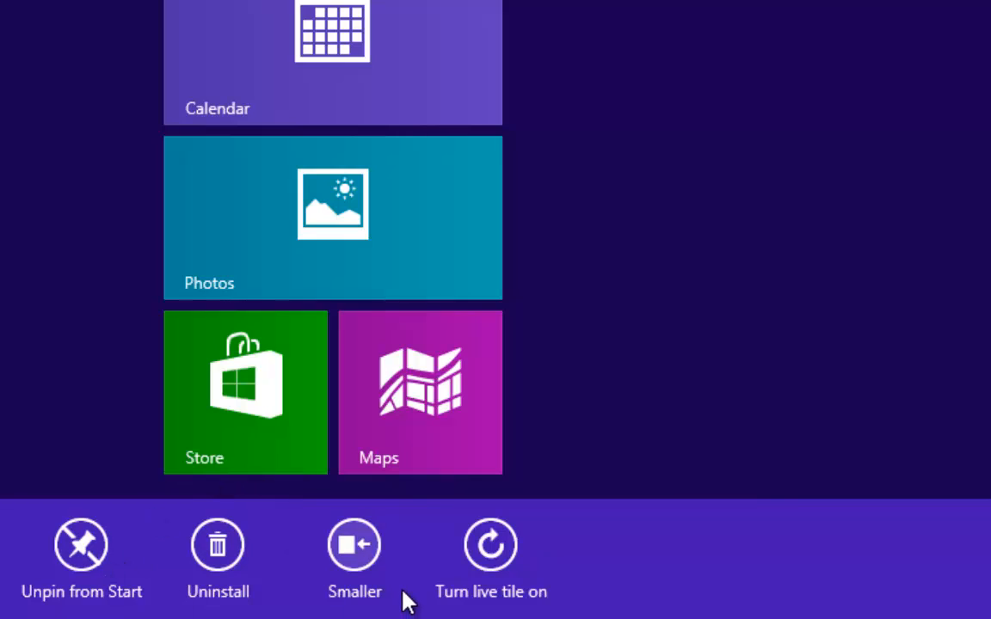
pyautogui.moveTo(217, 543)
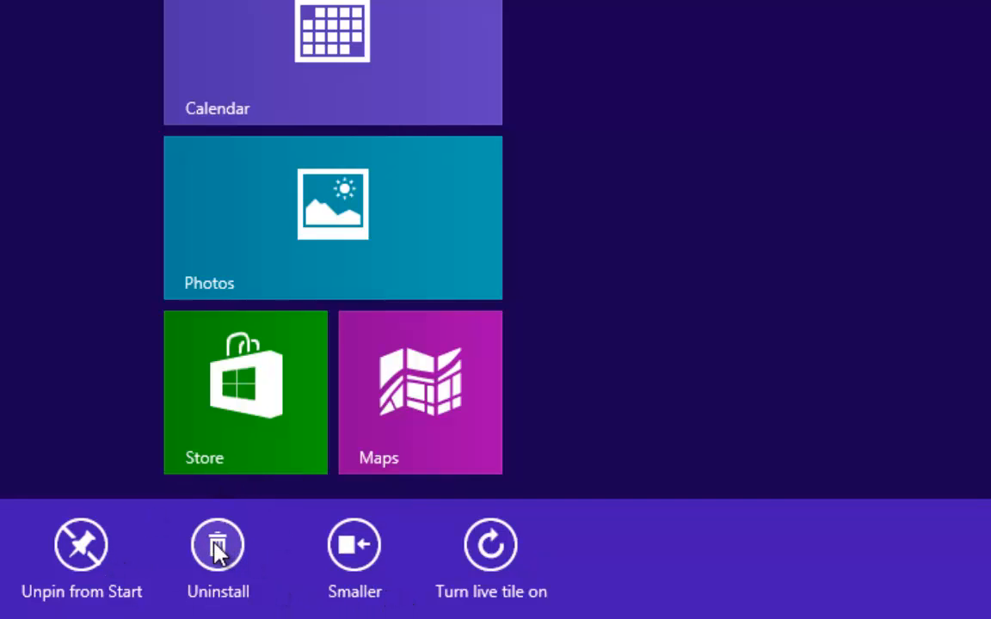
# Uninstall the Travel app from its tile and confirm removing it from the PC.
pyautogui.click(216, 547)
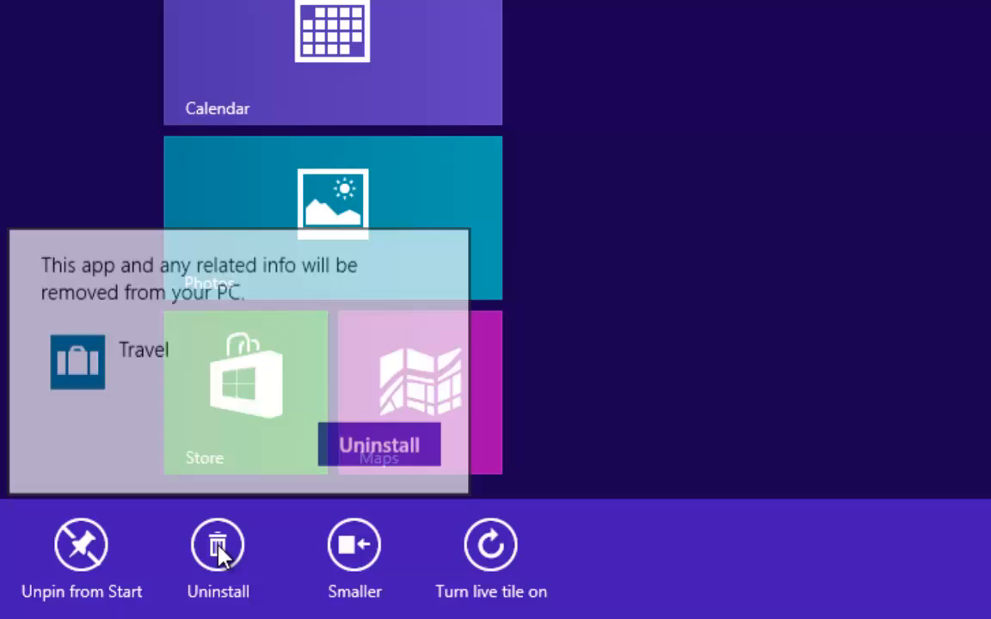
pyautogui.click(217, 544)
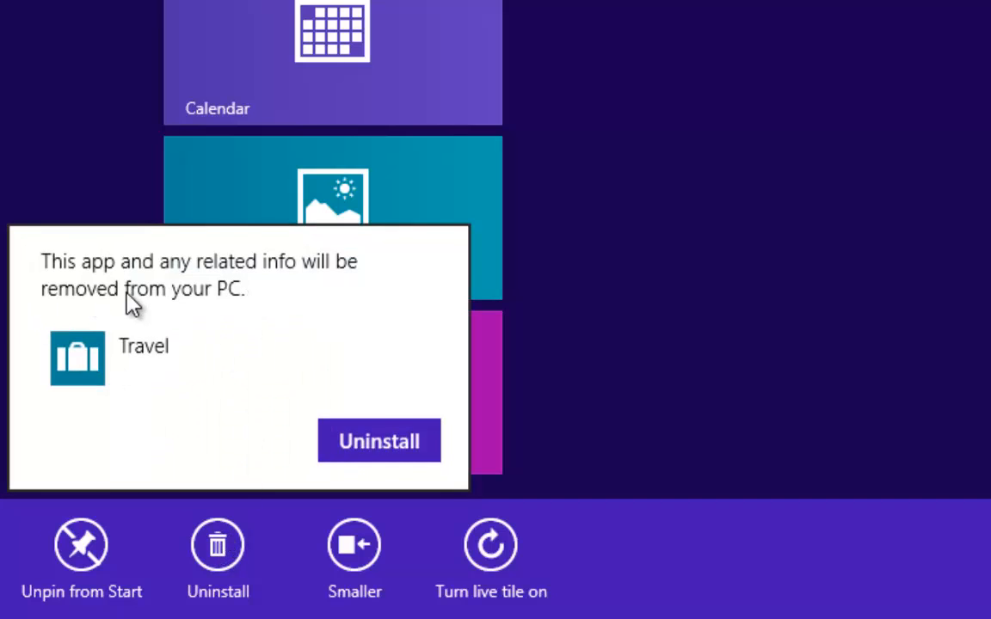
pyautogui.moveTo(200, 303)
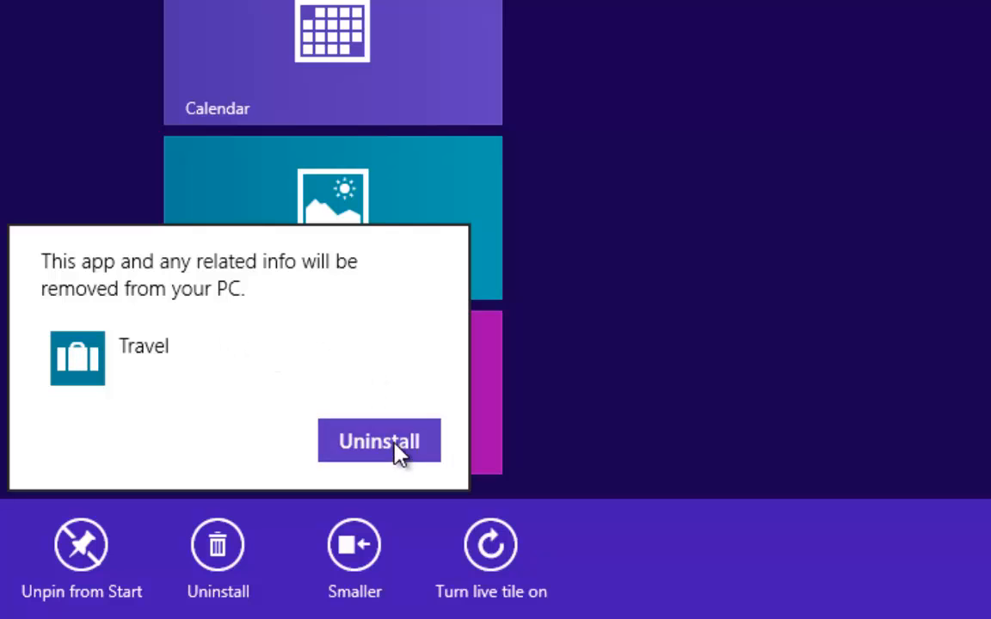
pyautogui.click(378, 440)
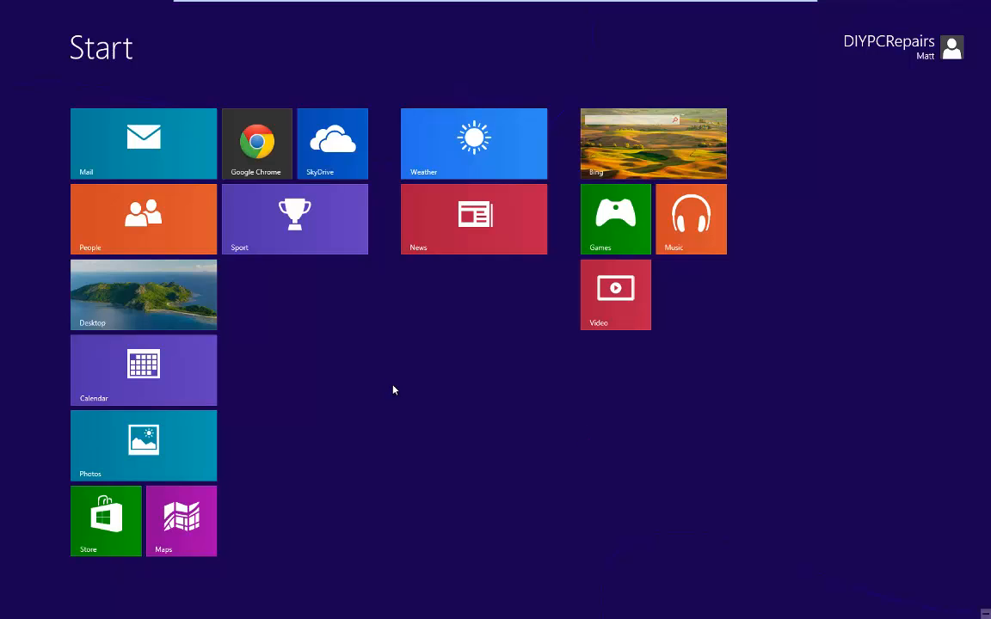
pyautogui.moveTo(348, 284)
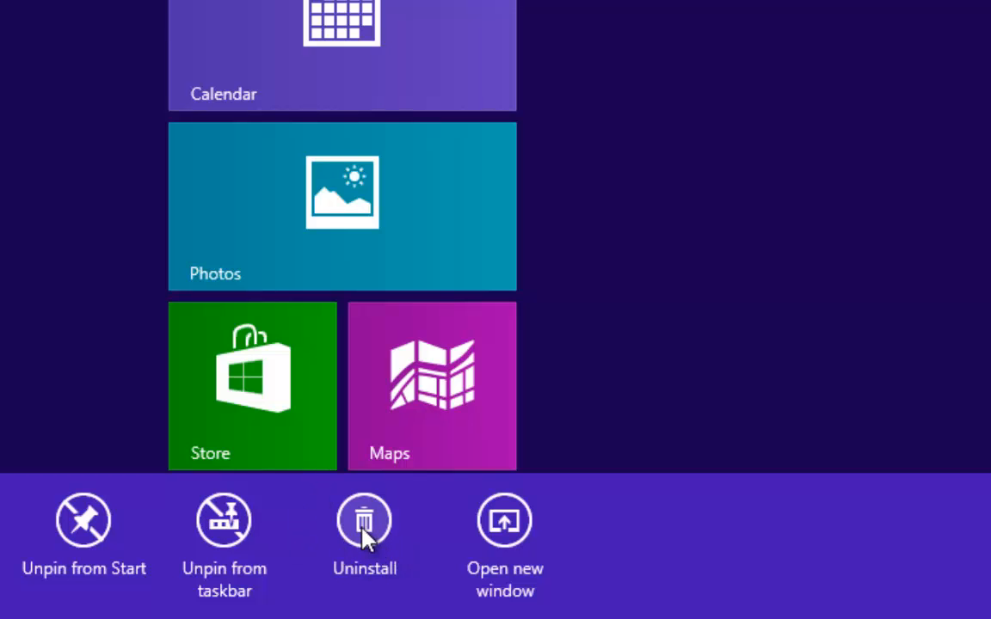
# Choose Uninstall on the Google Chrome tile, which opens Programs and Features.
pyautogui.click(365, 519)
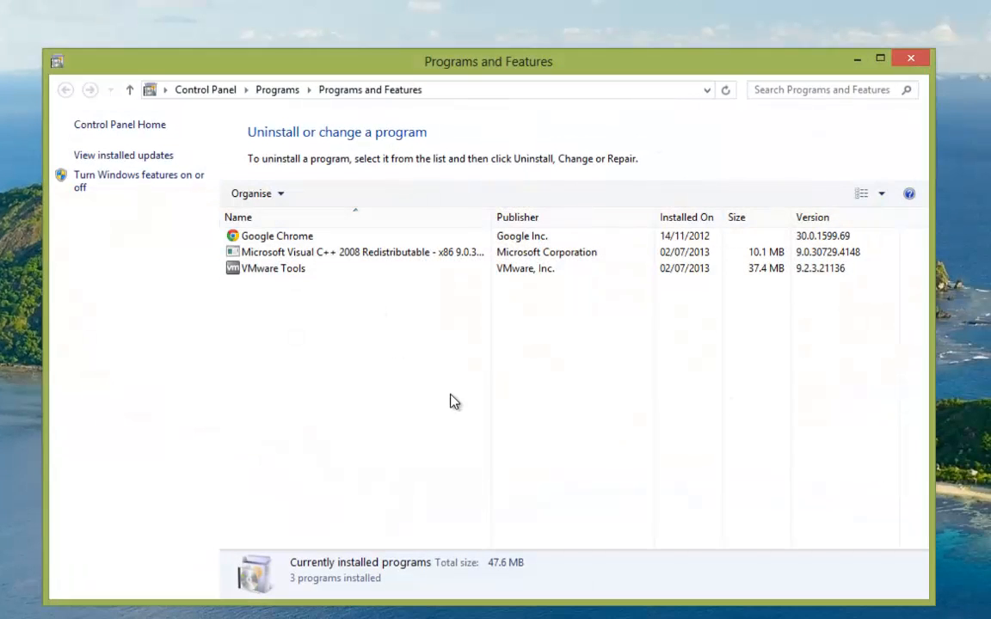
# Select Google Chrome in the installed-programs list so Uninstall becomes available.
pyautogui.click(279, 236)
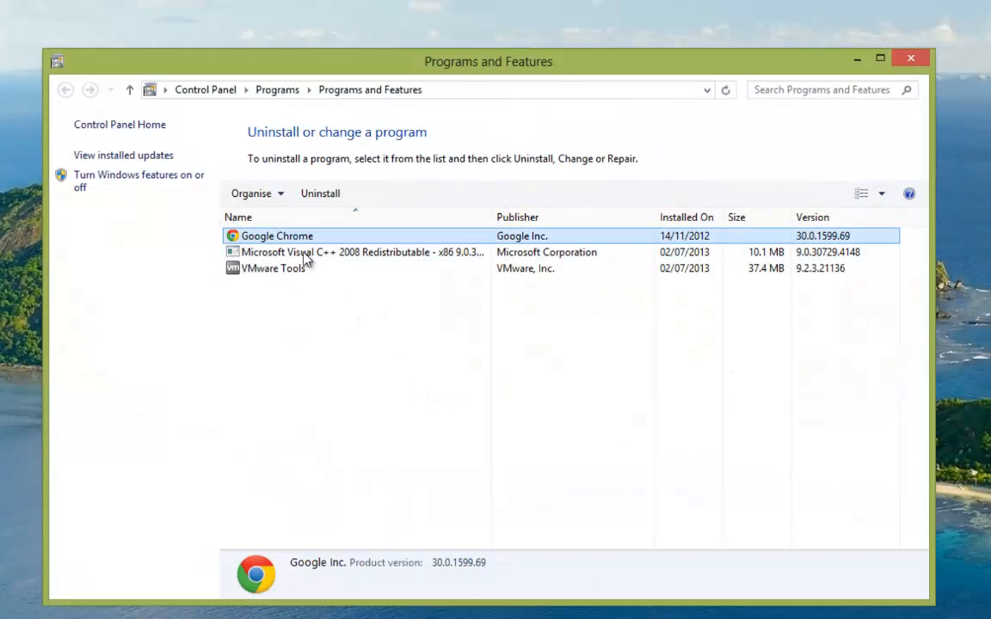
pyautogui.moveTo(421, 399)
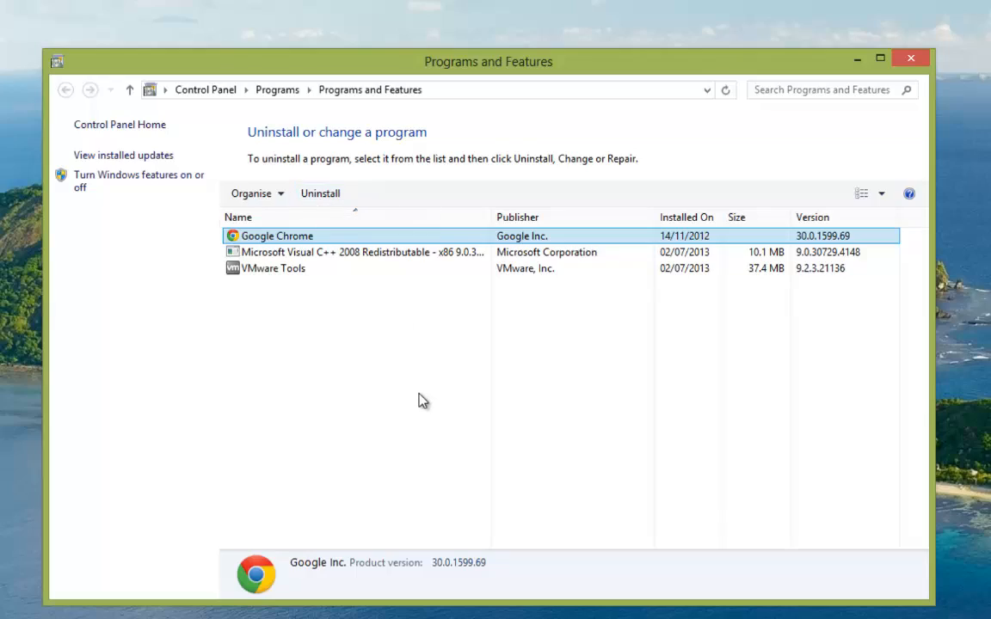